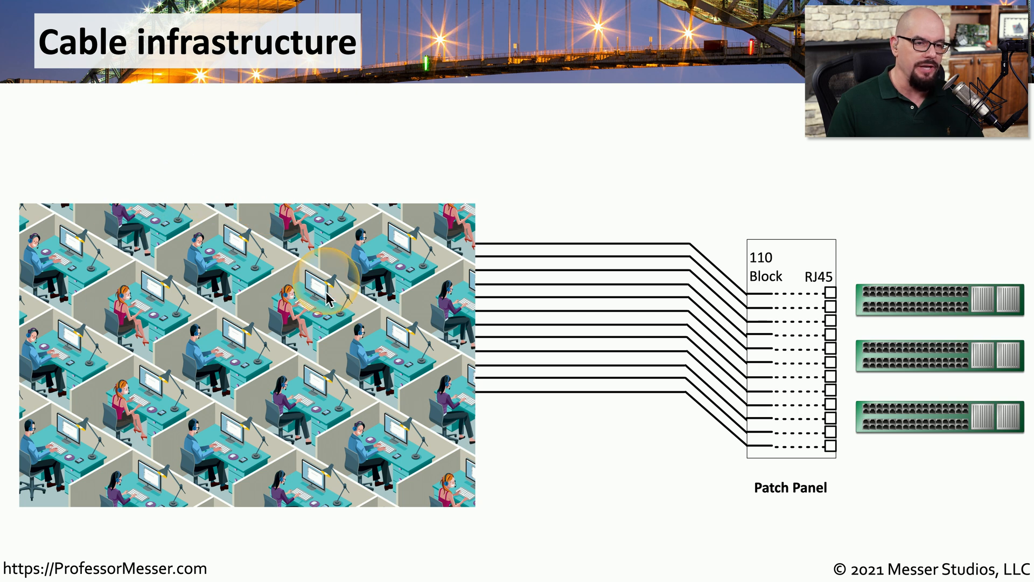
mouse_move(492, 246)
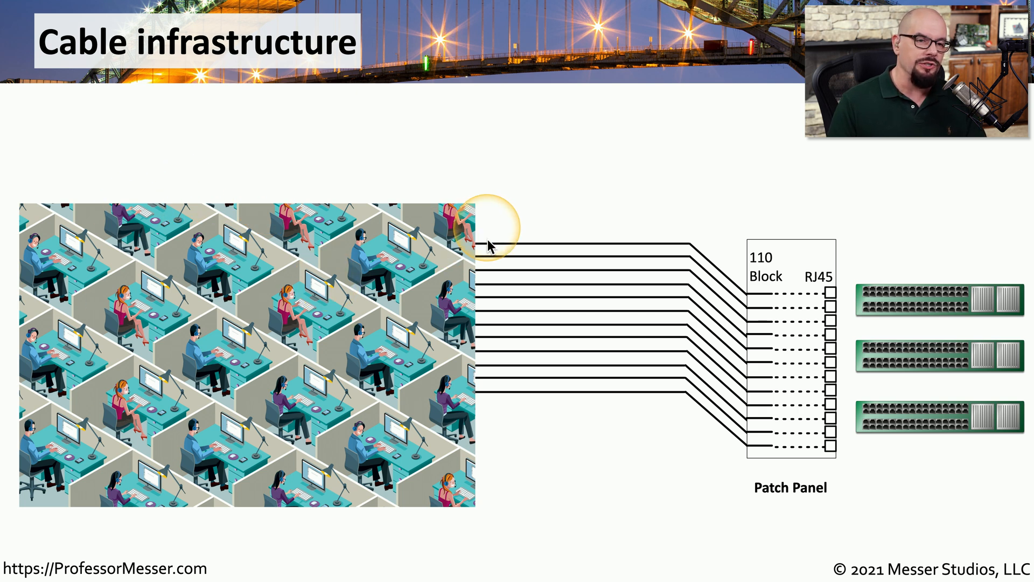
mouse_move(479, 248)
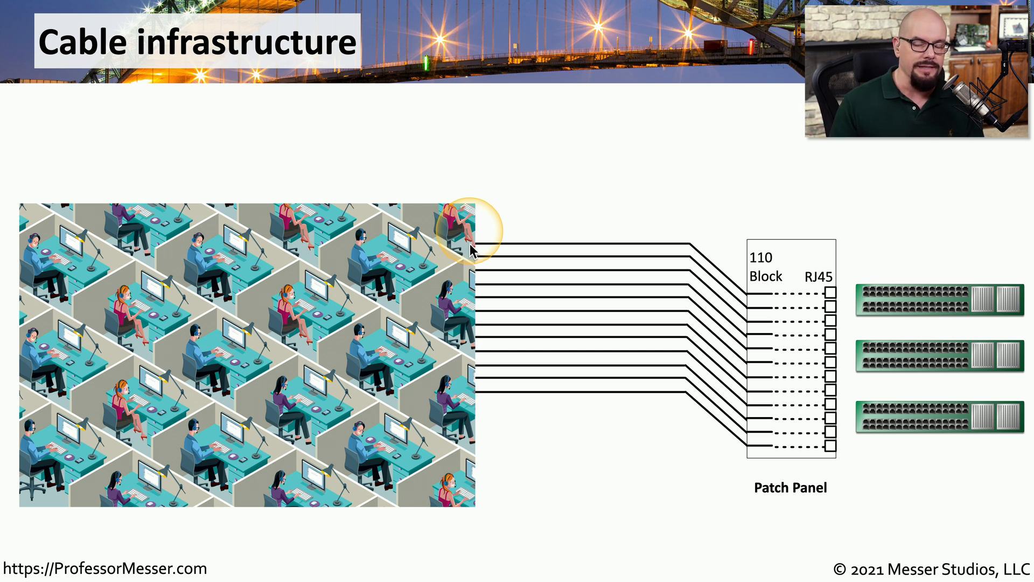
mouse_move(818, 504)
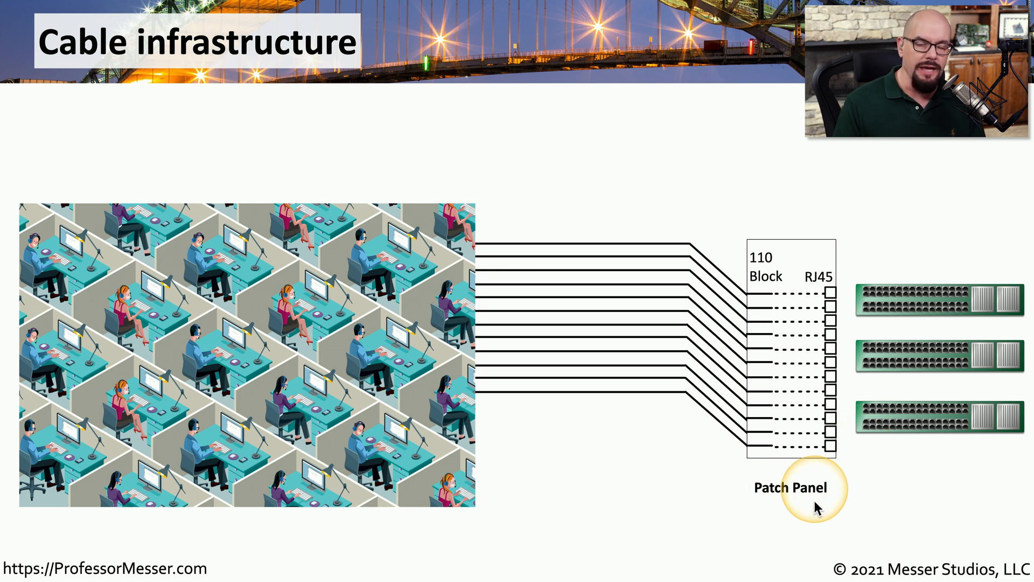
mouse_move(395, 257)
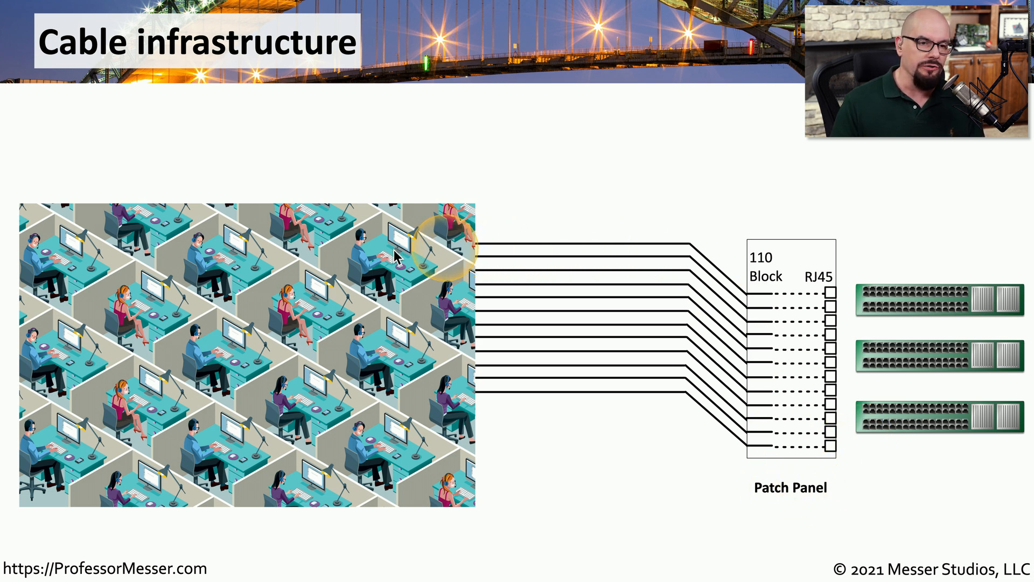
mouse_move(775, 469)
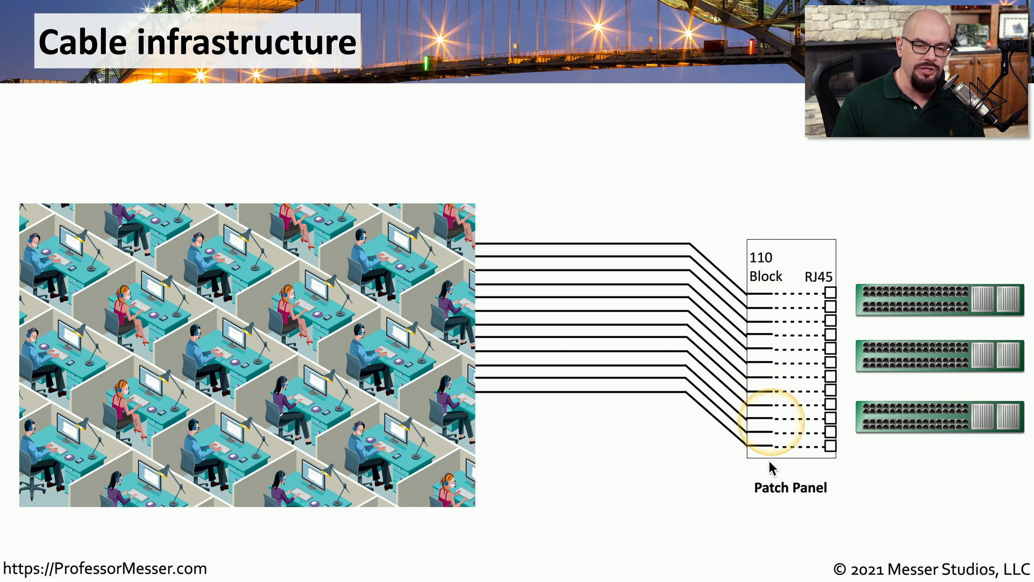
mouse_move(765, 283)
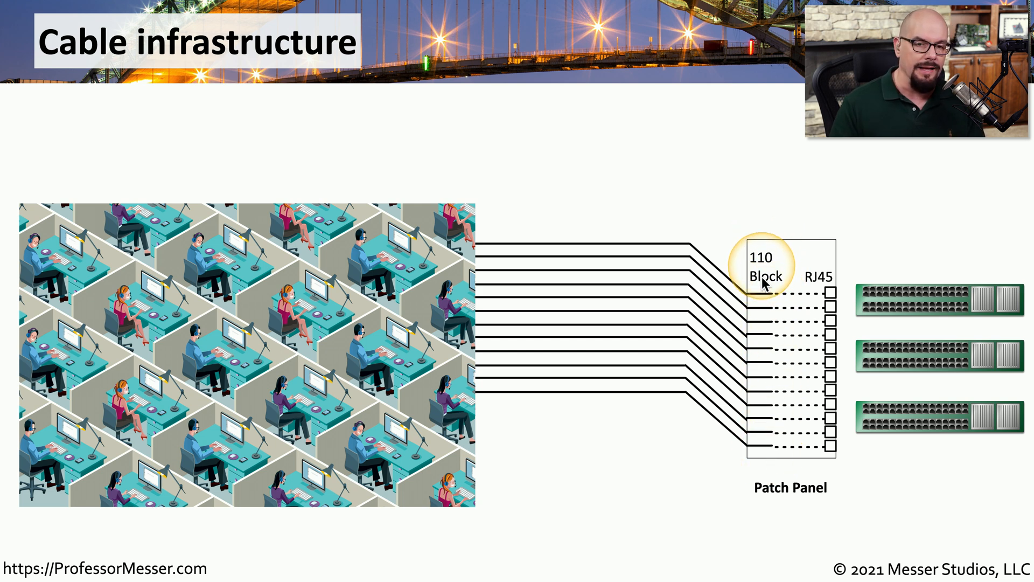
mouse_move(830, 260)
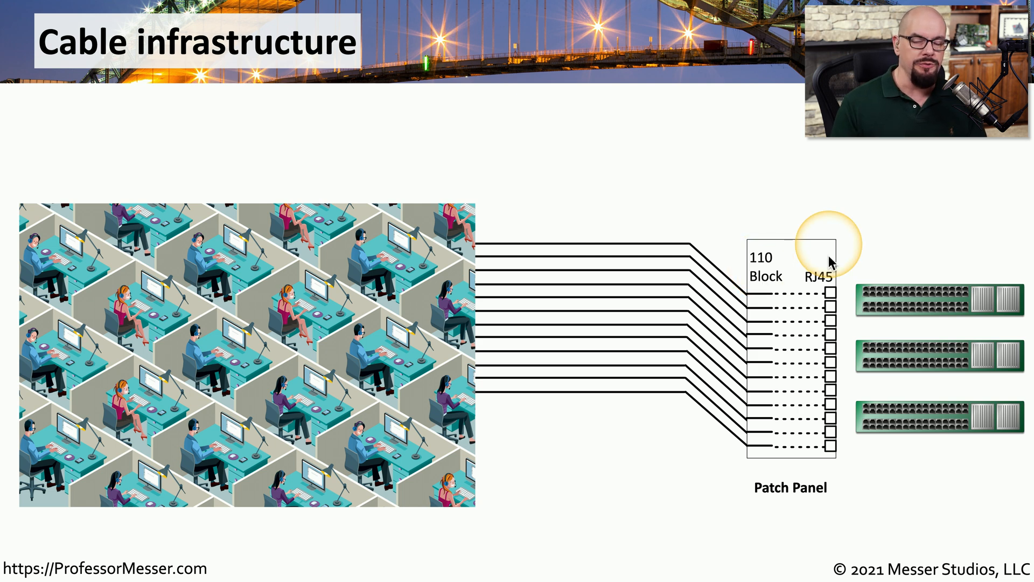
mouse_move(821, 301)
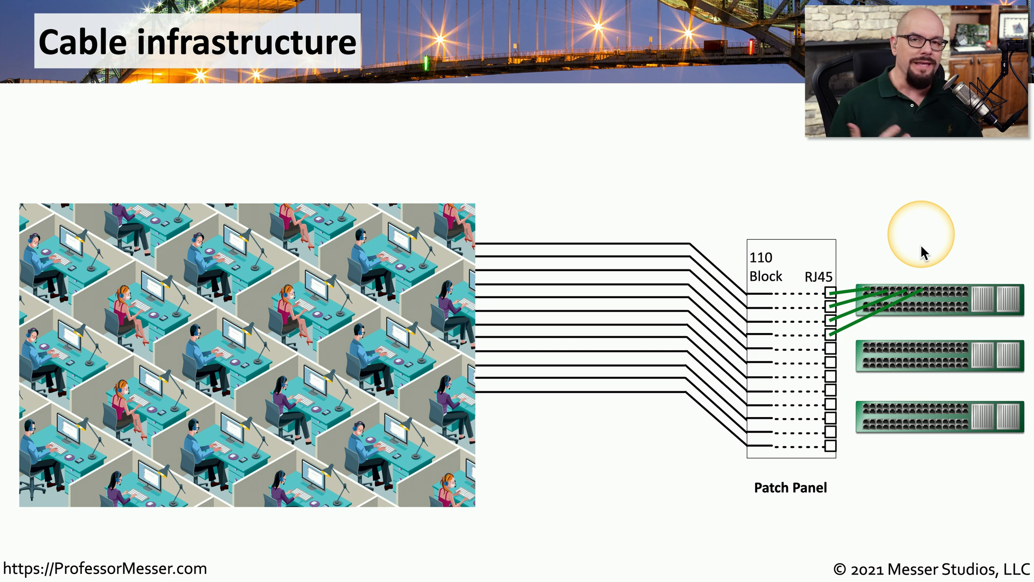
mouse_move(524, 223)
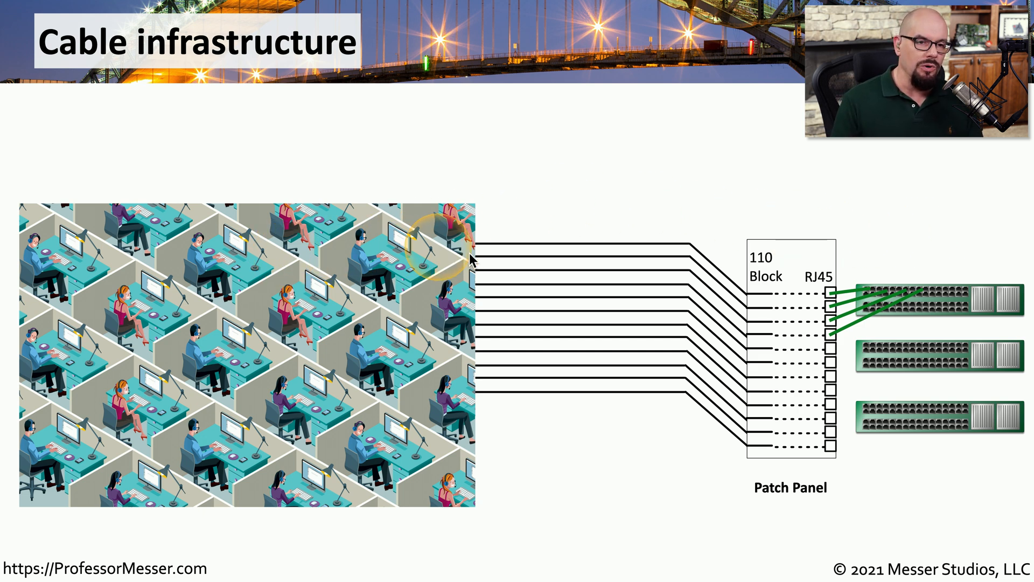
mouse_move(756, 339)
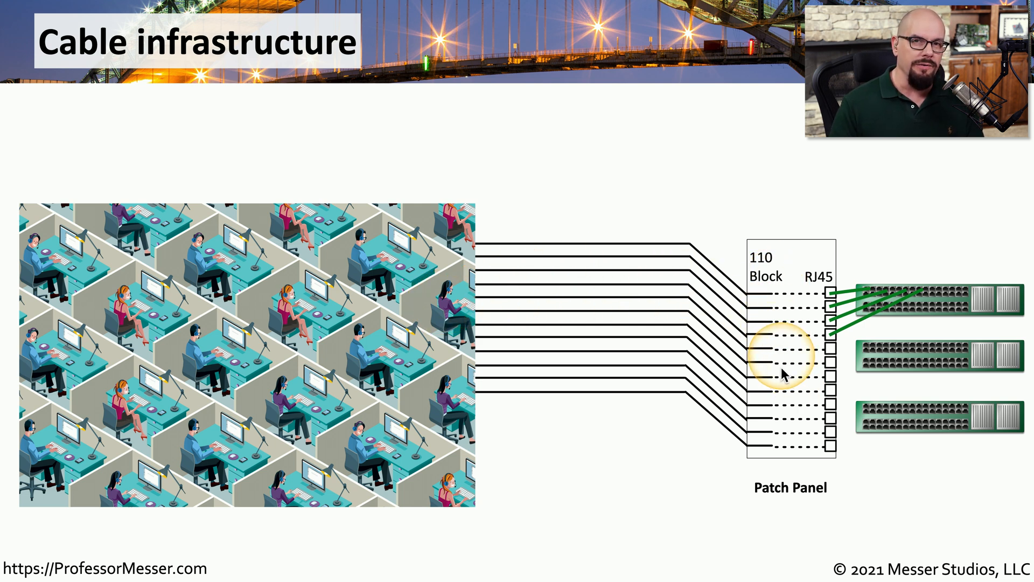
mouse_move(855, 317)
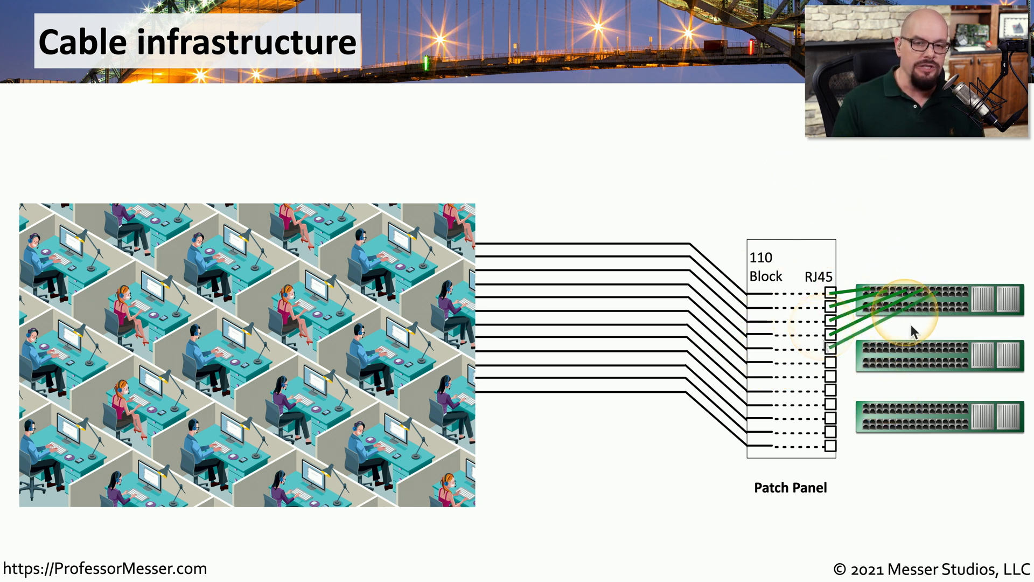
mouse_move(820, 363)
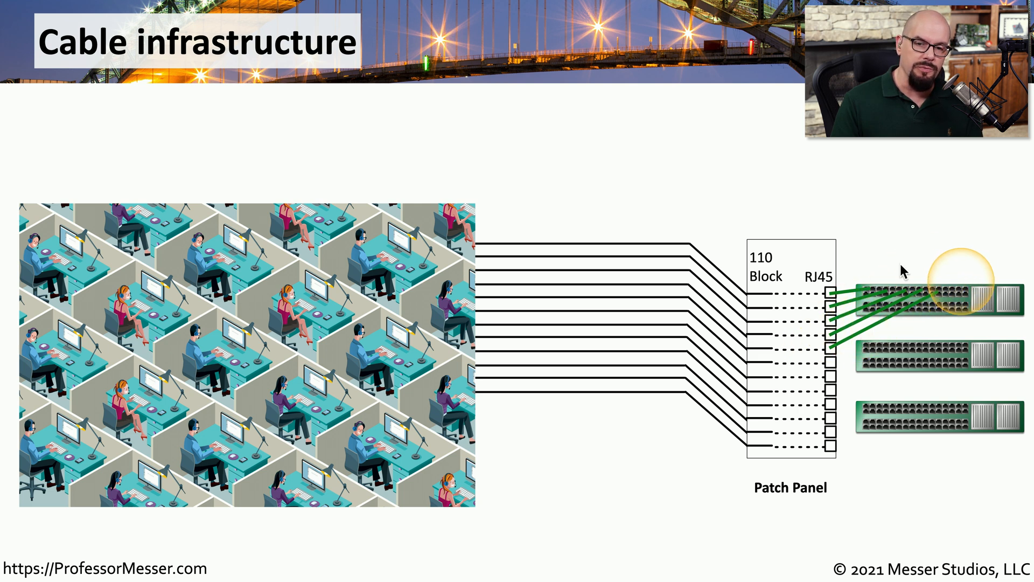
mouse_move(640, 252)
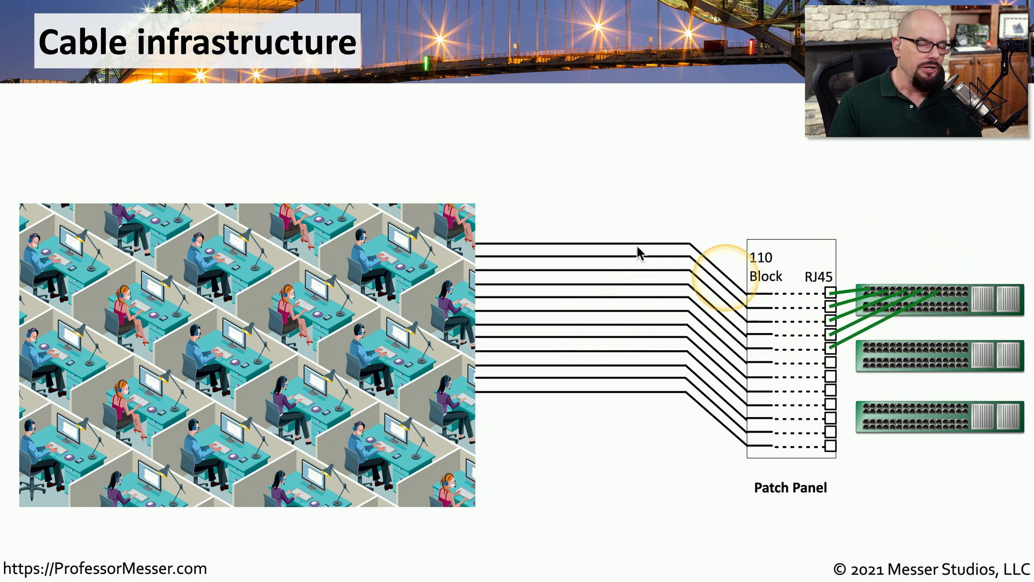
mouse_move(845, 362)
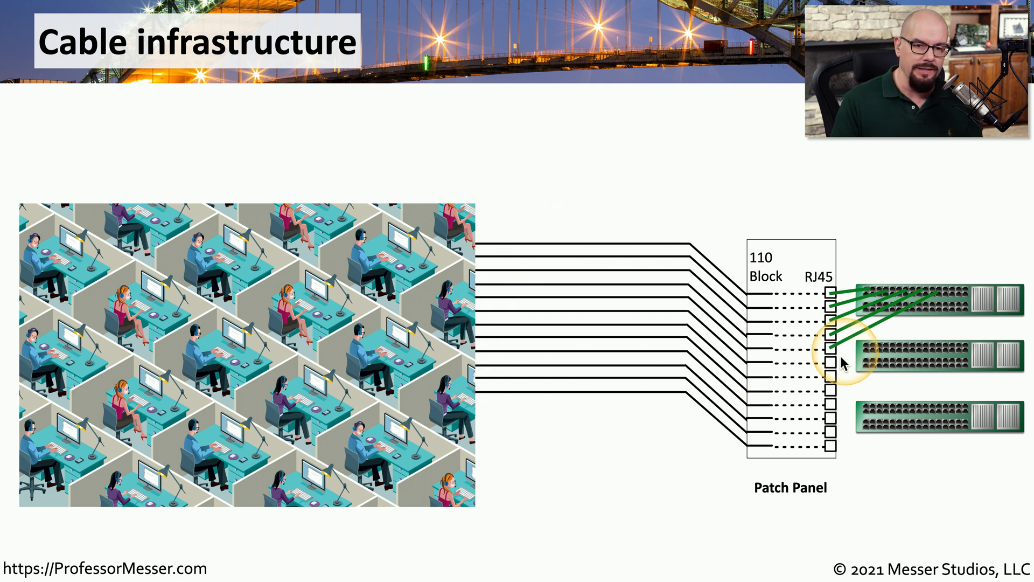
mouse_move(954, 307)
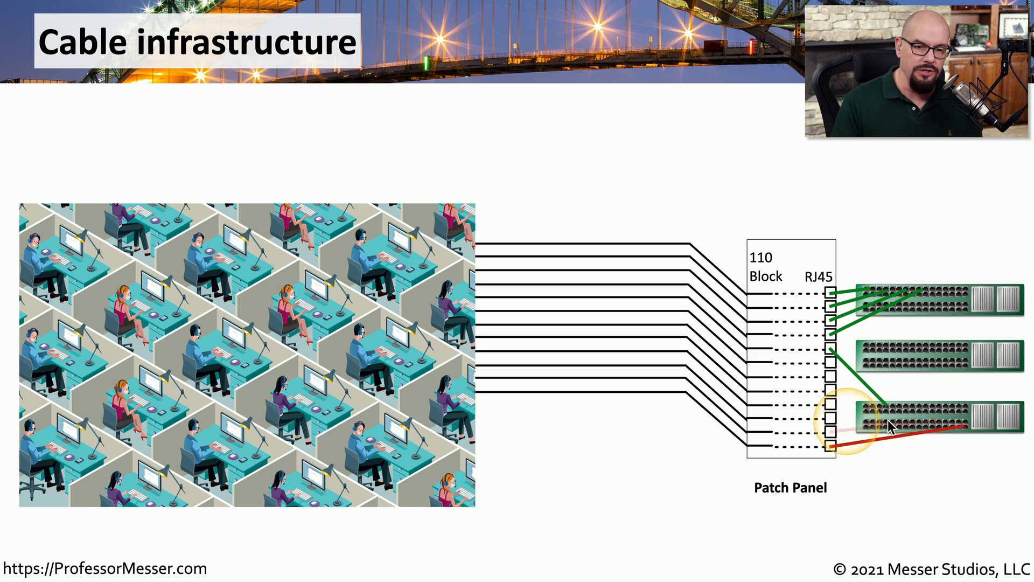
mouse_move(532, 445)
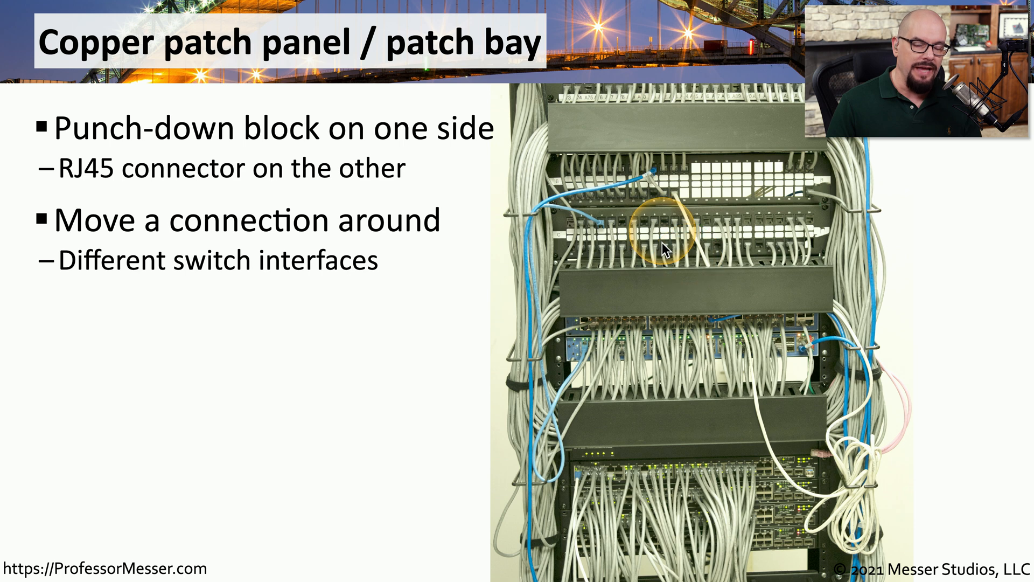
mouse_move(730, 267)
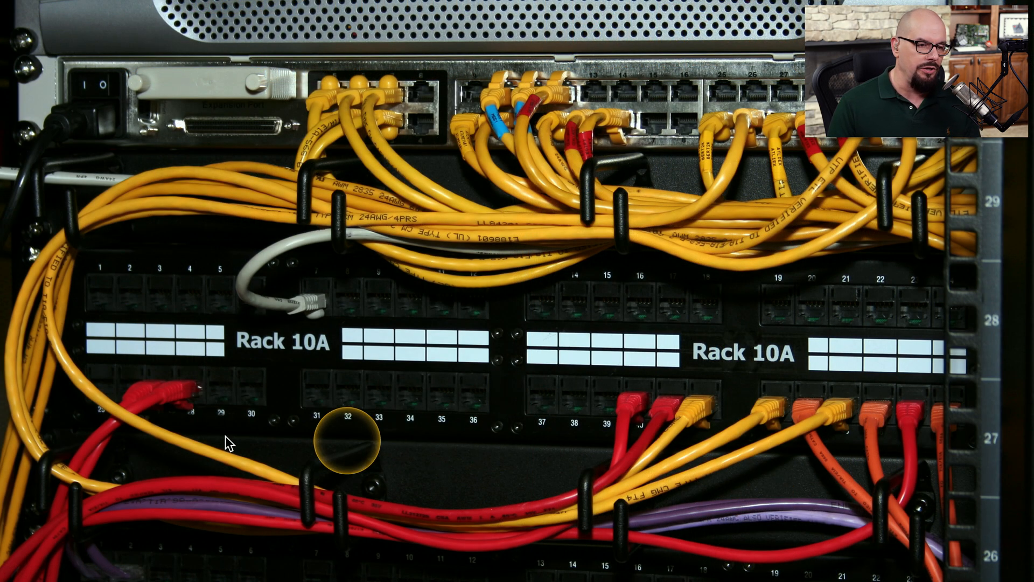
mouse_move(469, 109)
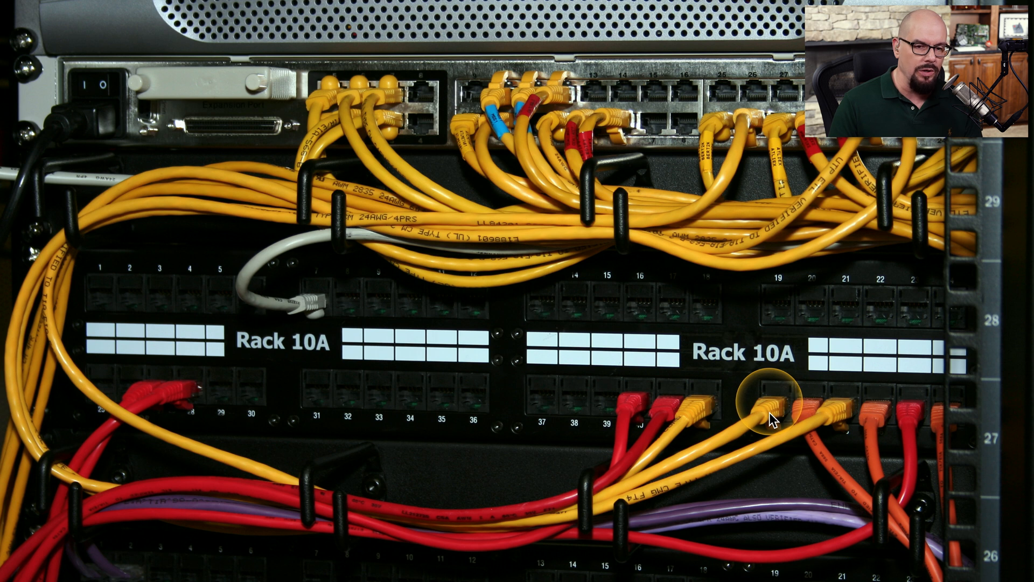
mouse_move(637, 498)
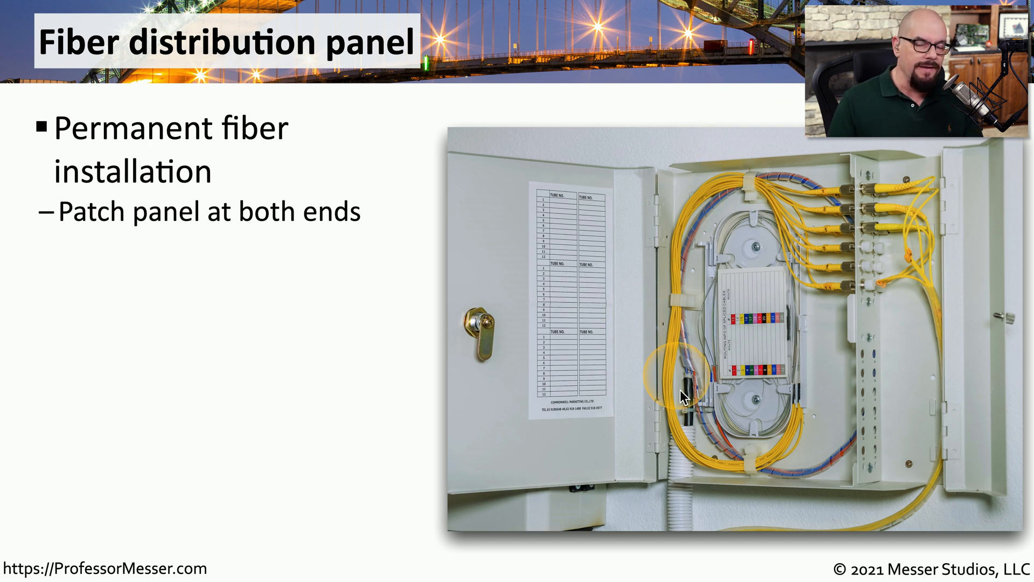
mouse_move(719, 402)
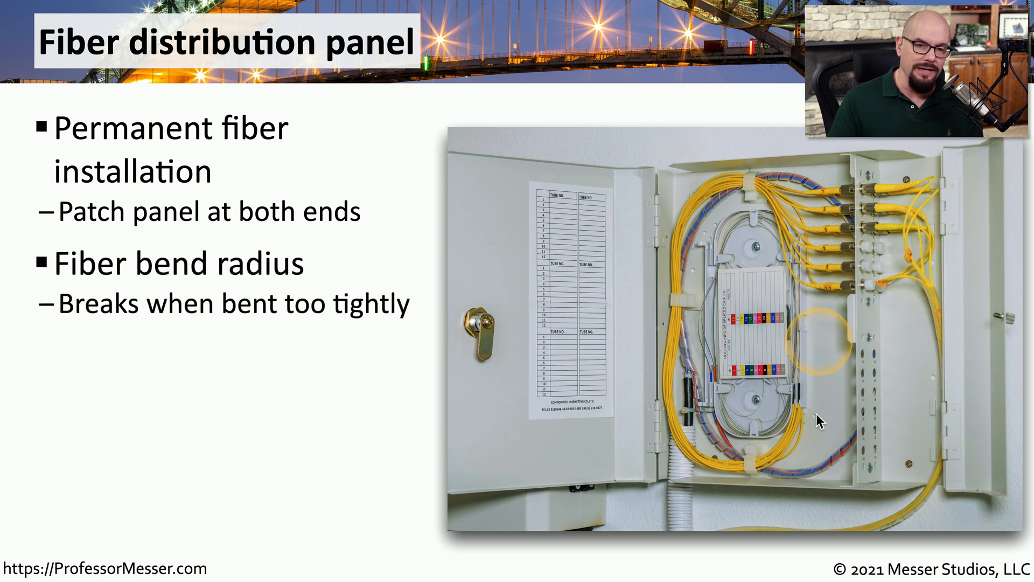
mouse_move(842, 498)
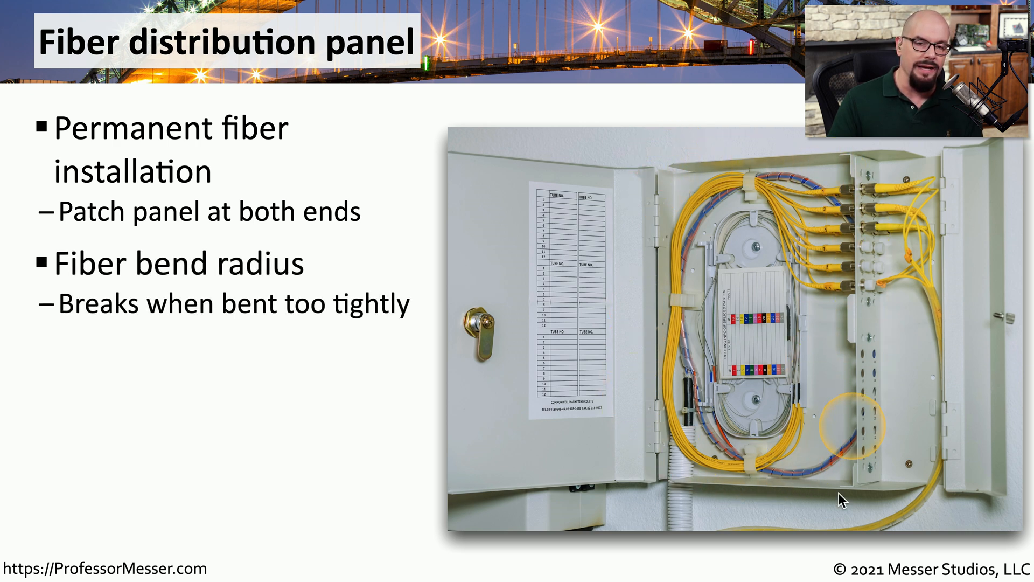
mouse_move(775, 221)
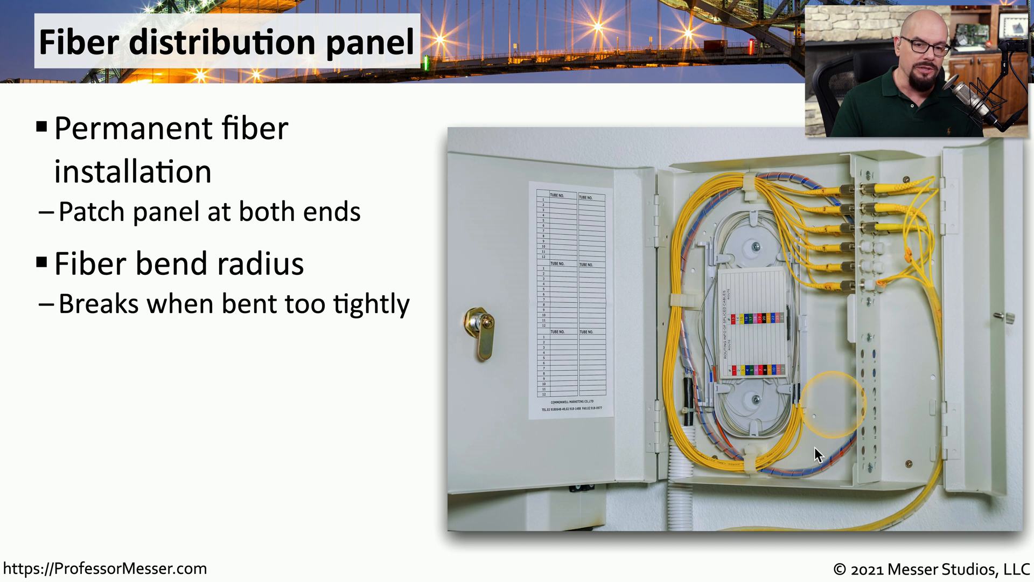
mouse_move(740, 454)
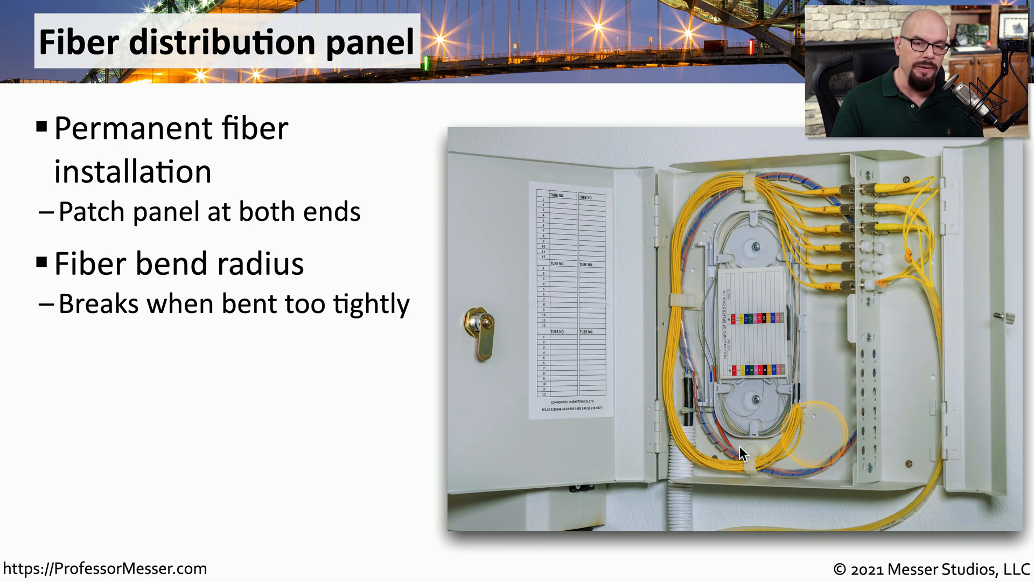
mouse_move(812, 284)
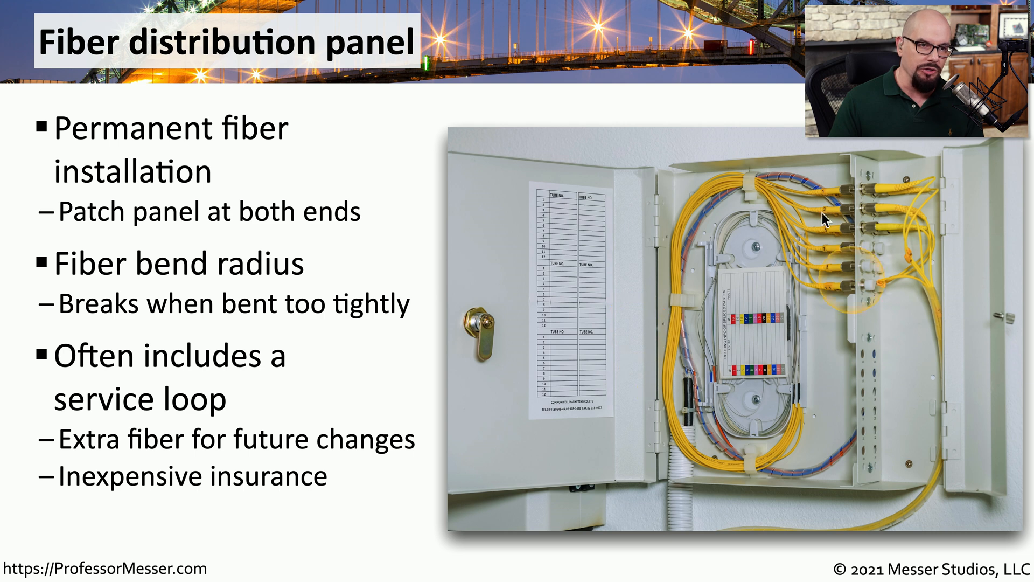
mouse_move(711, 437)
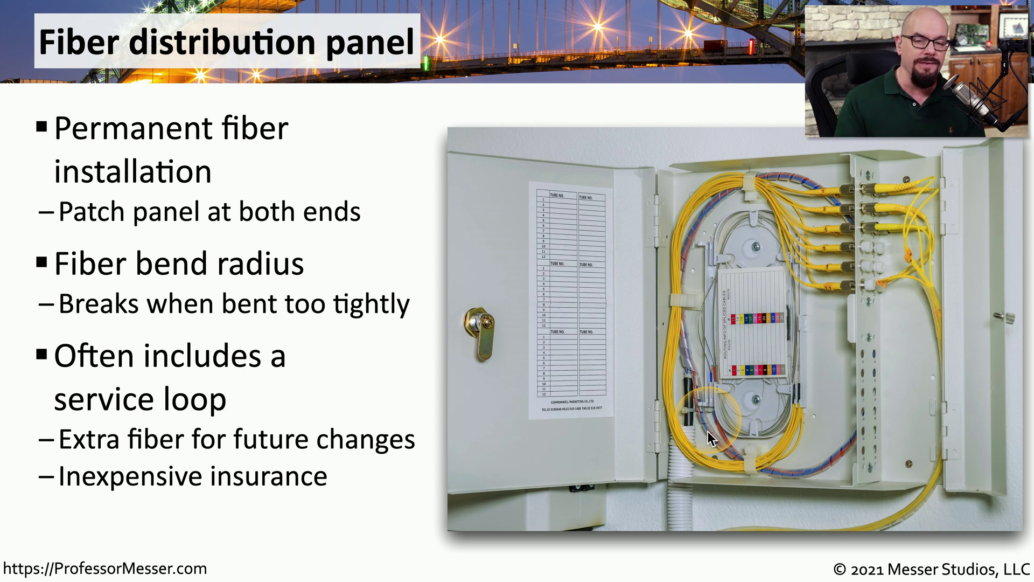
mouse_move(665, 251)
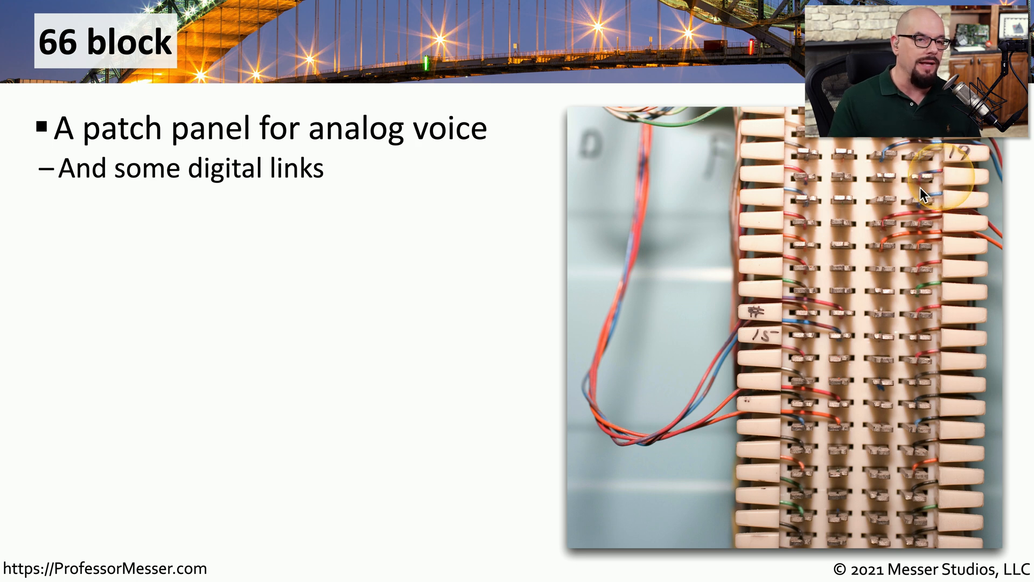
mouse_move(98, 59)
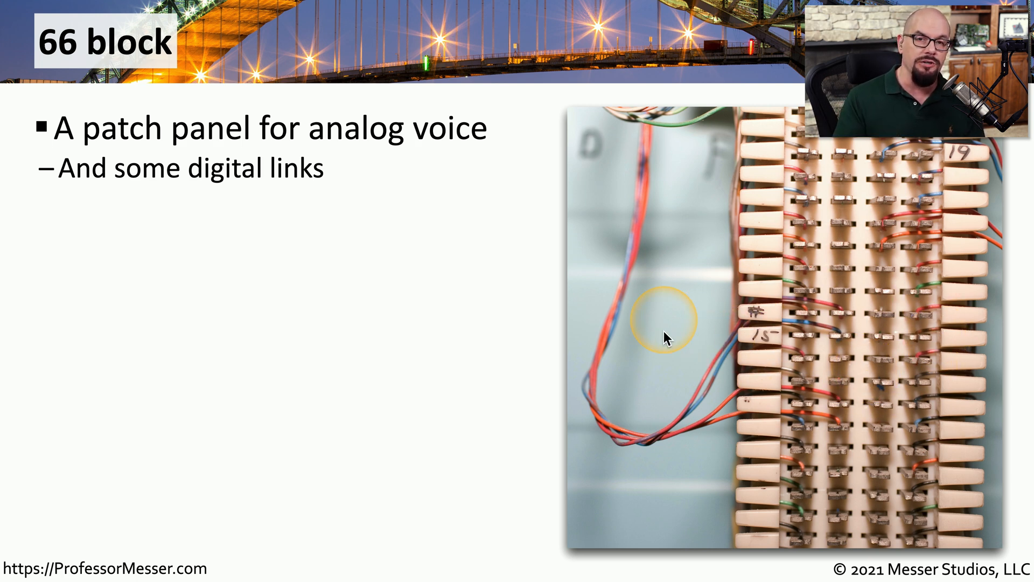
mouse_move(912, 441)
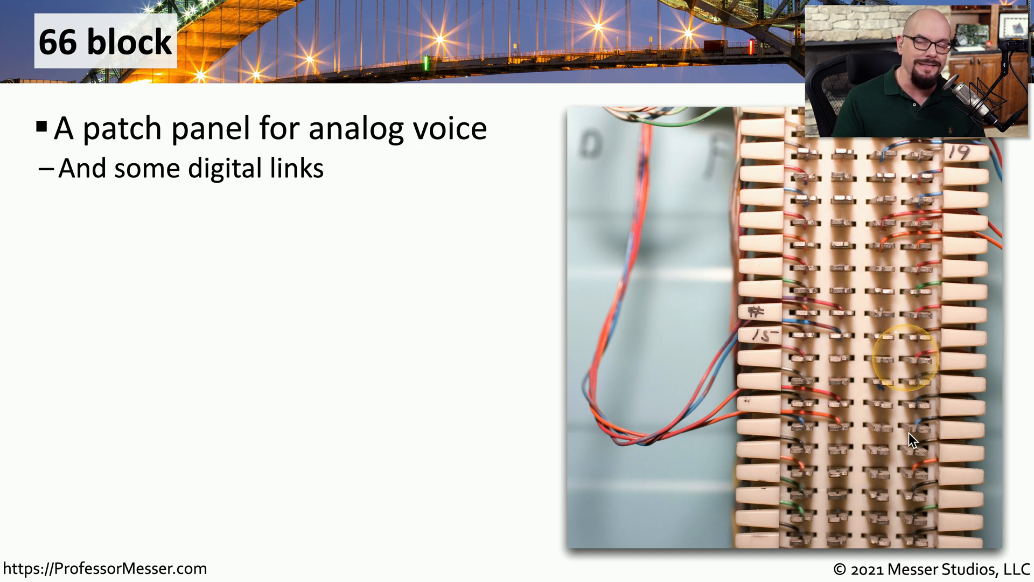
mouse_move(607, 286)
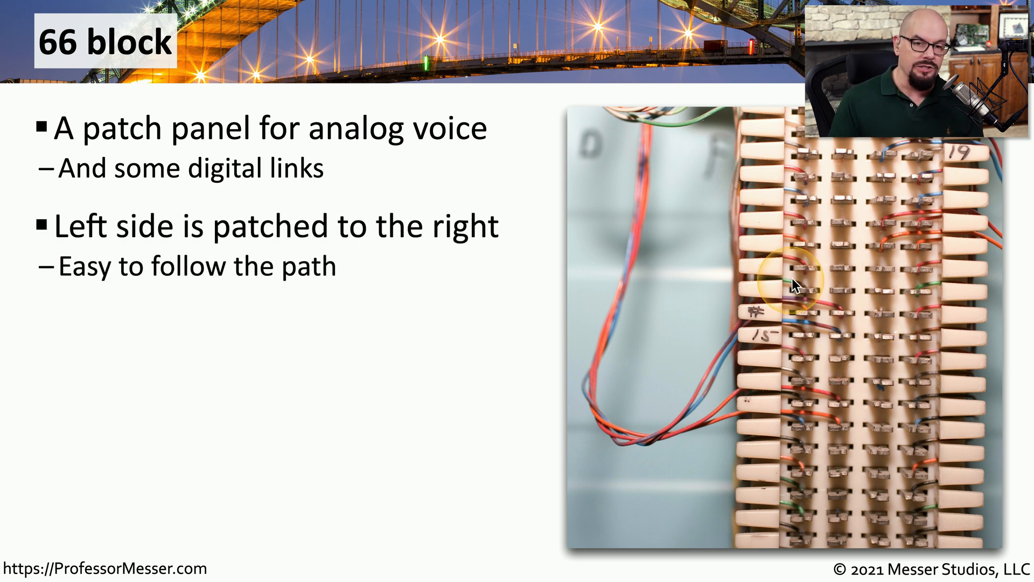
mouse_move(799, 159)
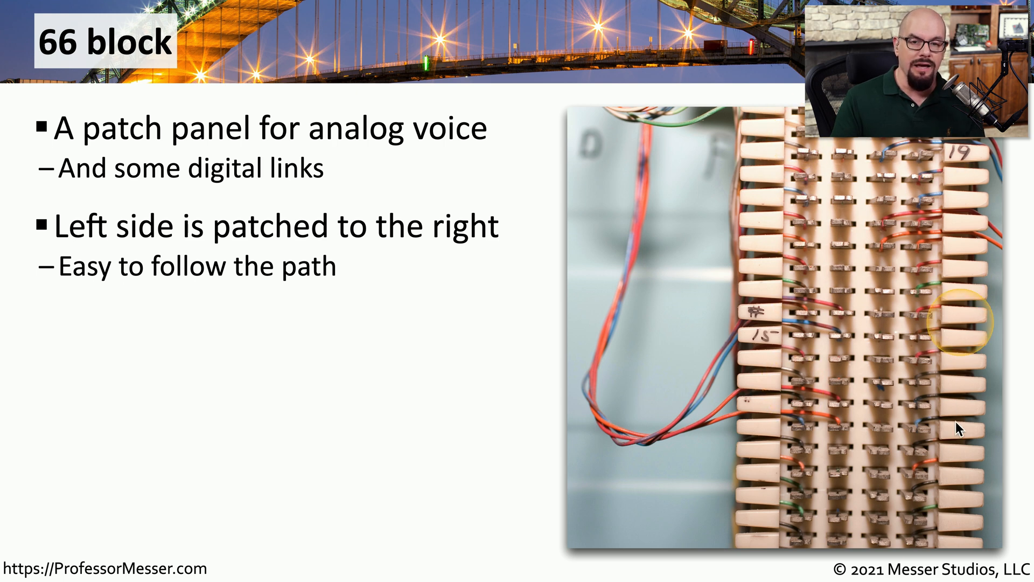
mouse_move(919, 432)
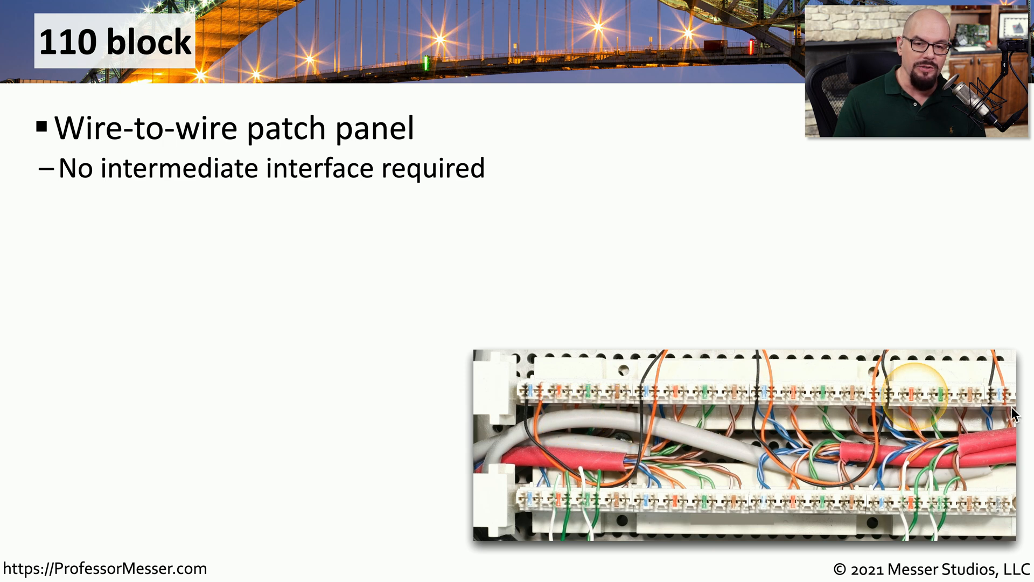
mouse_move(587, 413)
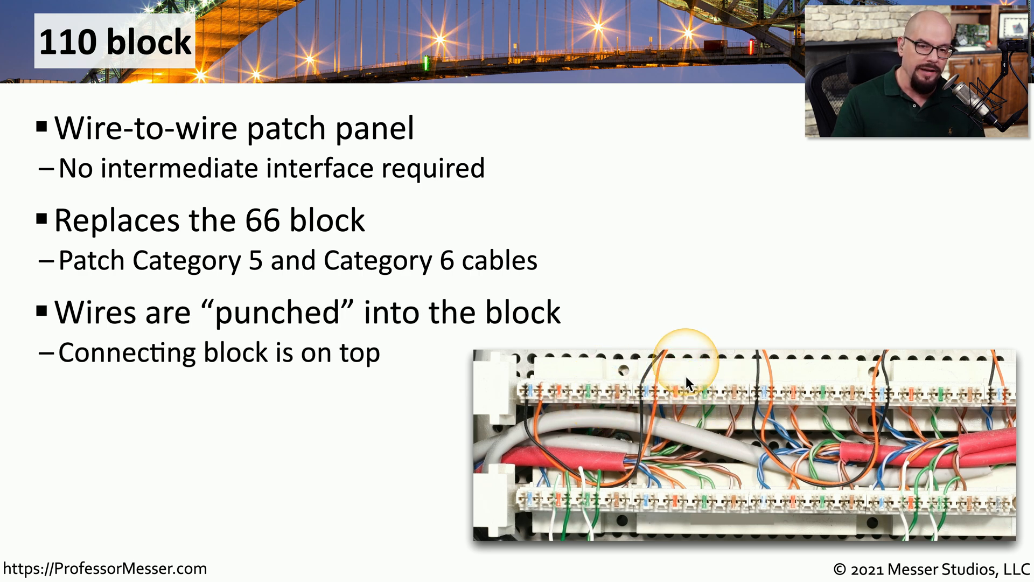
mouse_move(689, 406)
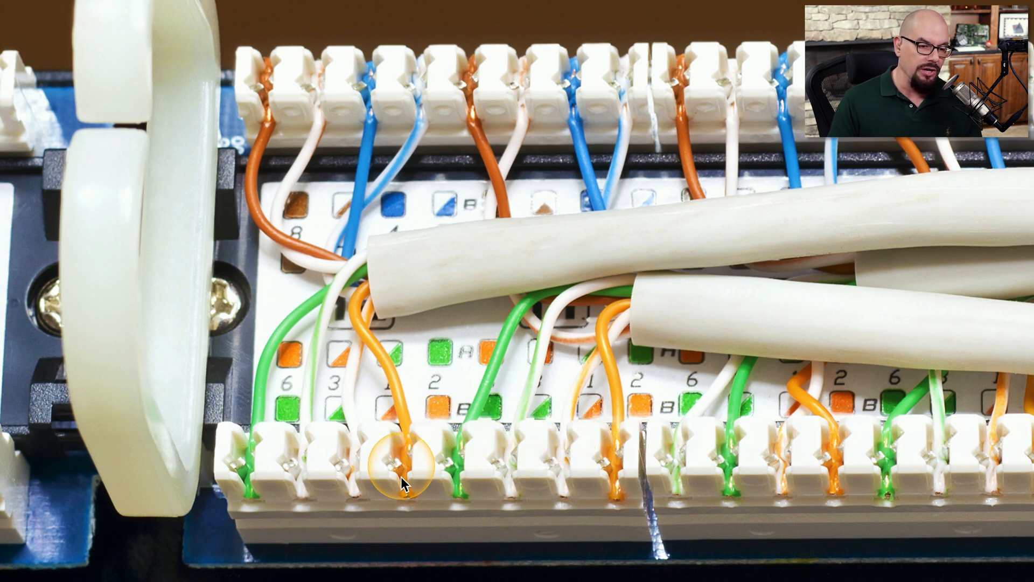
mouse_move(459, 118)
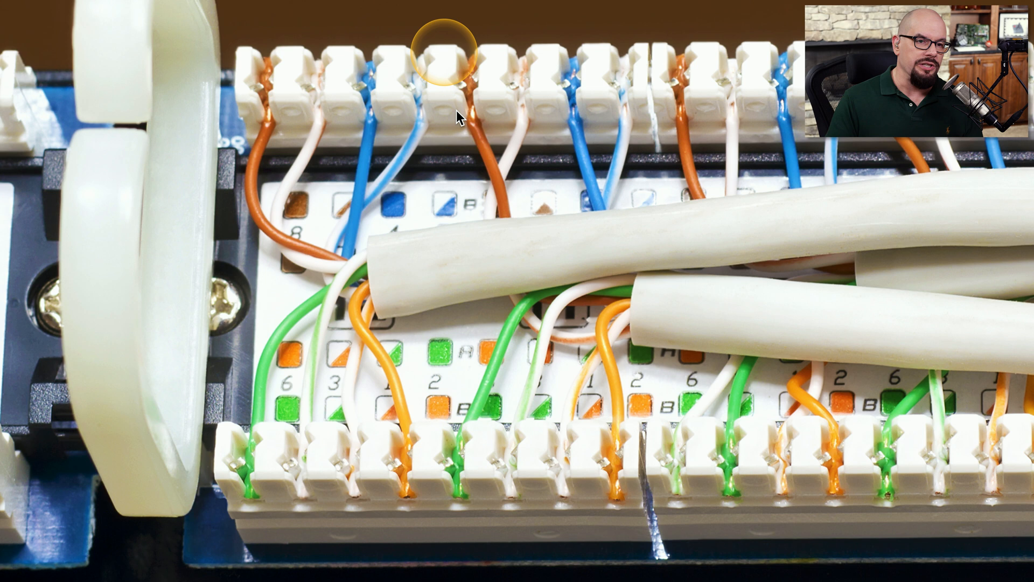
mouse_move(519, 117)
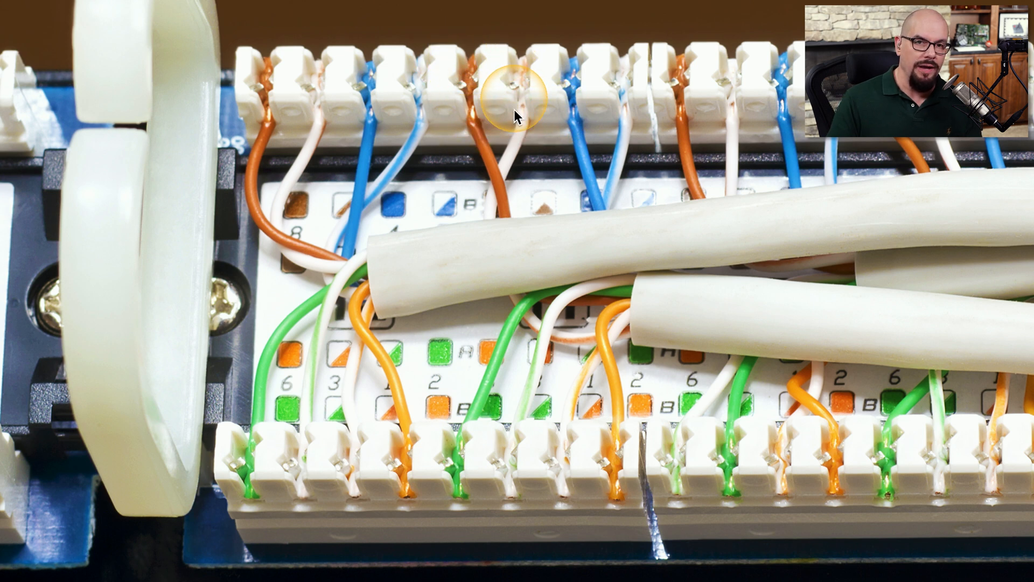
mouse_move(518, 44)
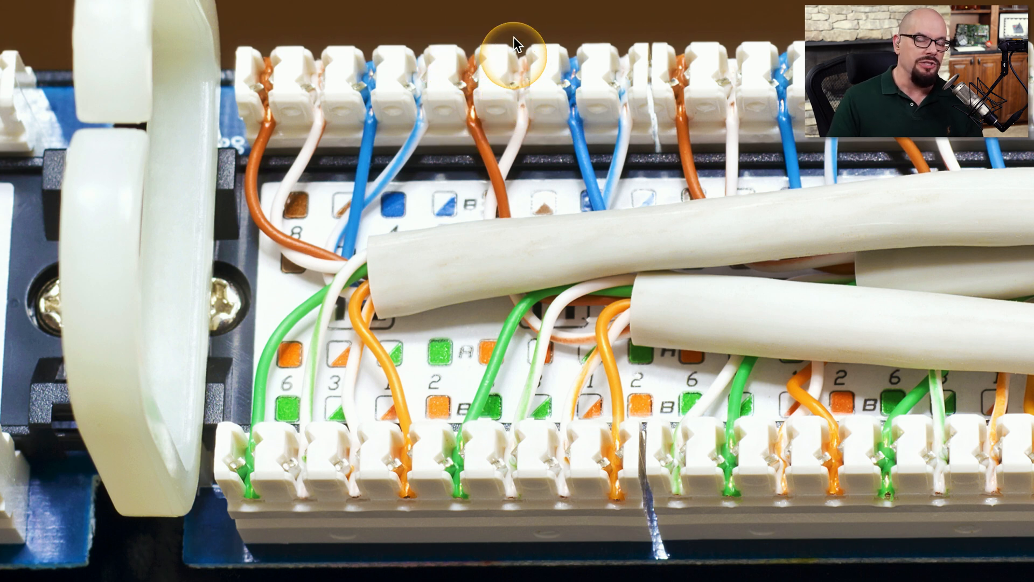
mouse_move(511, 479)
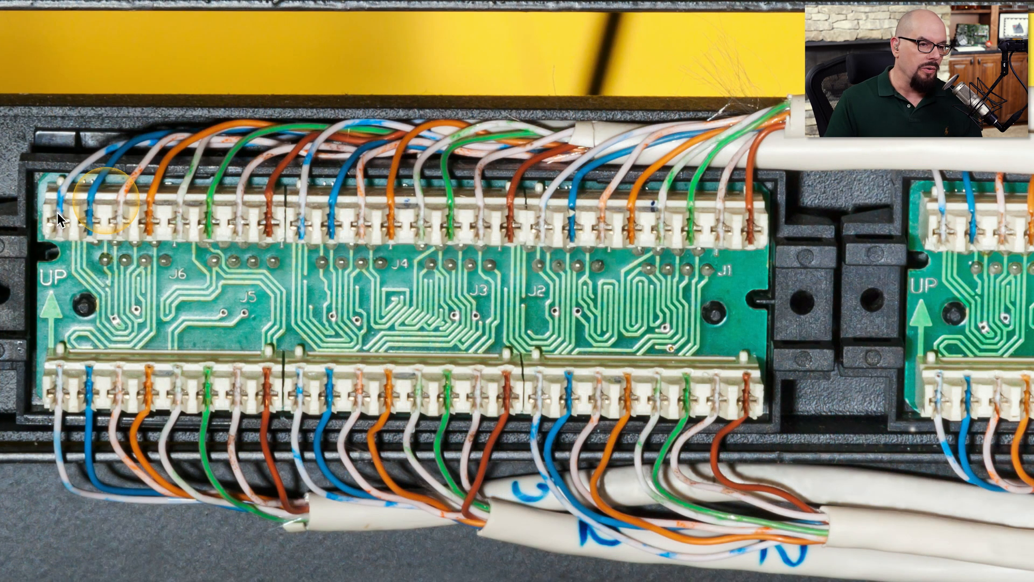
mouse_move(659, 237)
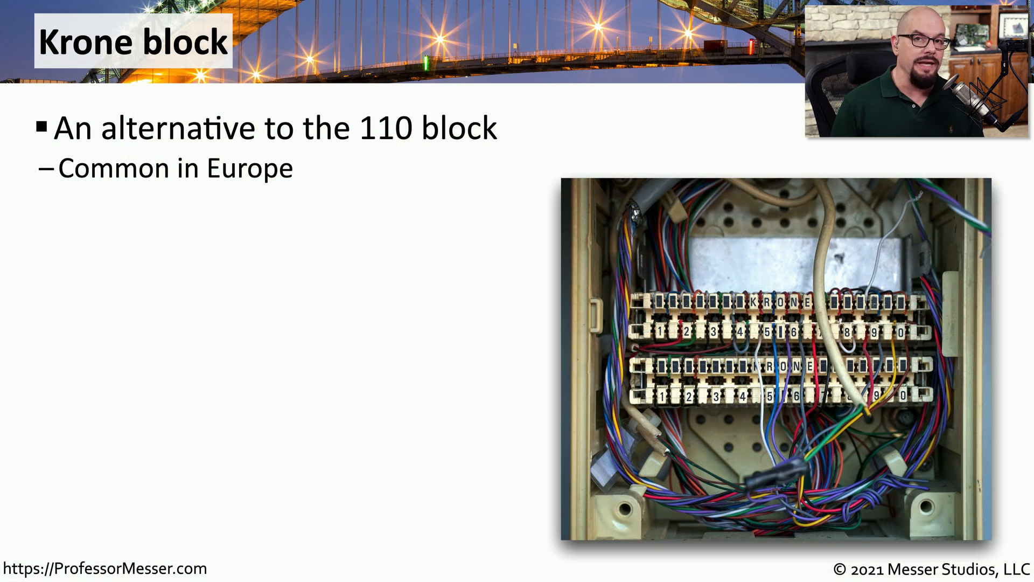
Advance the slideshow to the Krone block slide with its common-in-Europe note and wiring photo.
click(521, 210)
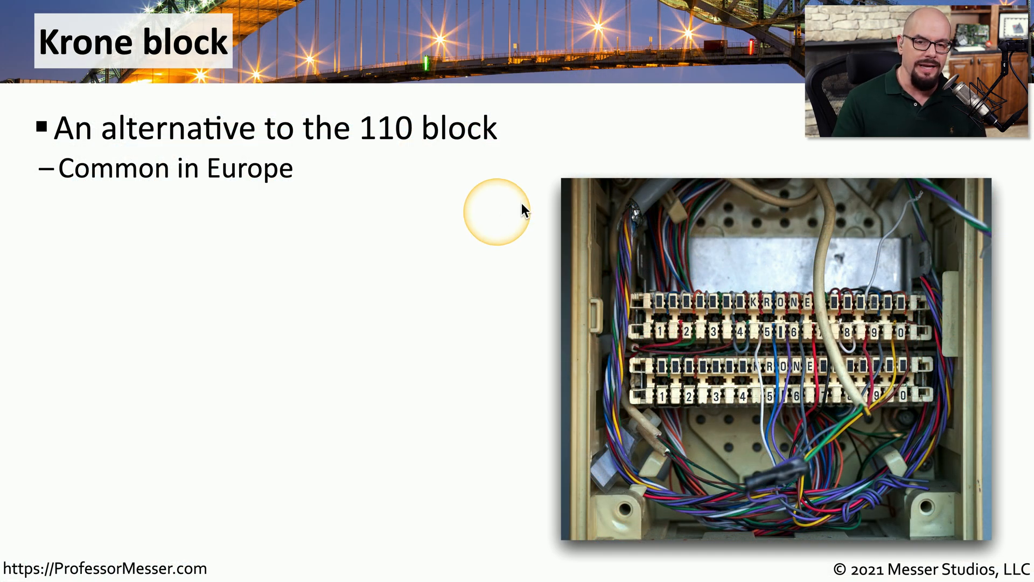
mouse_move(808, 350)
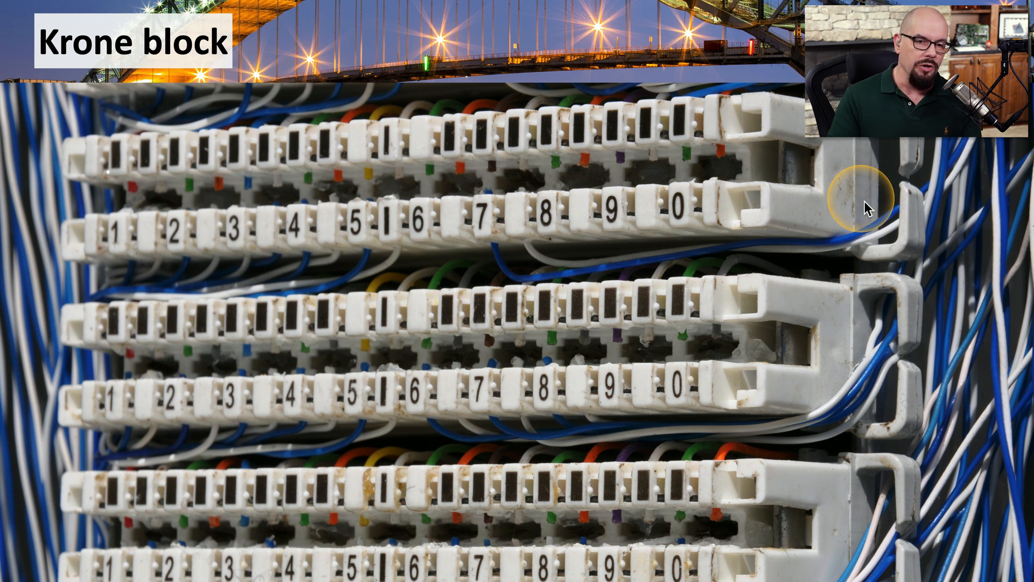
mouse_move(633, 205)
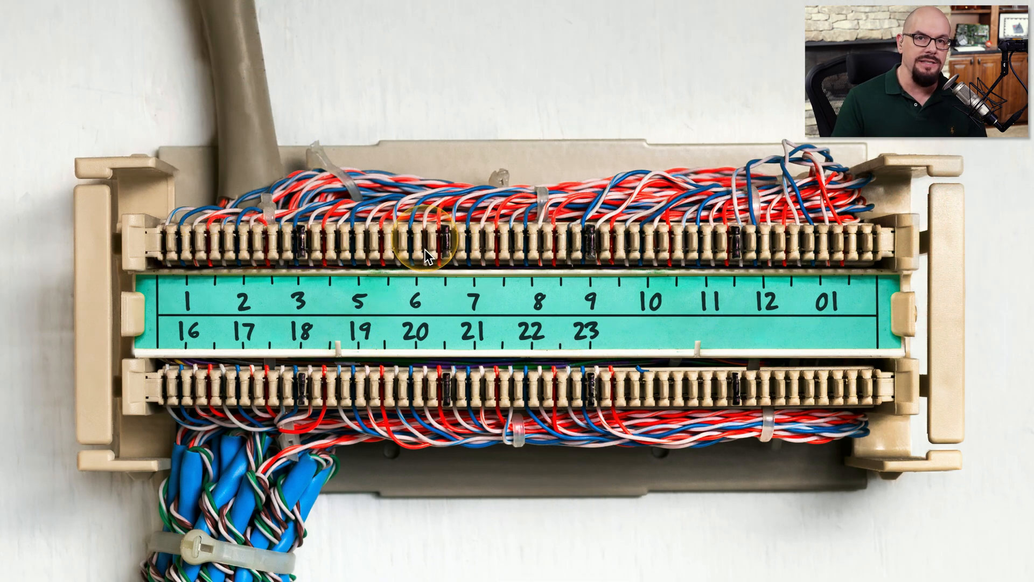
mouse_move(429, 188)
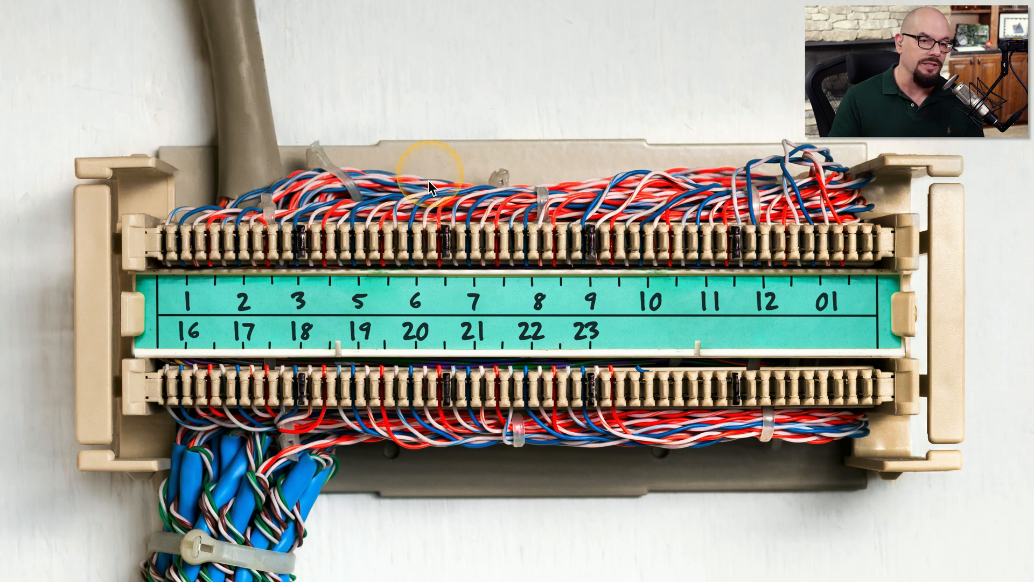
mouse_move(422, 264)
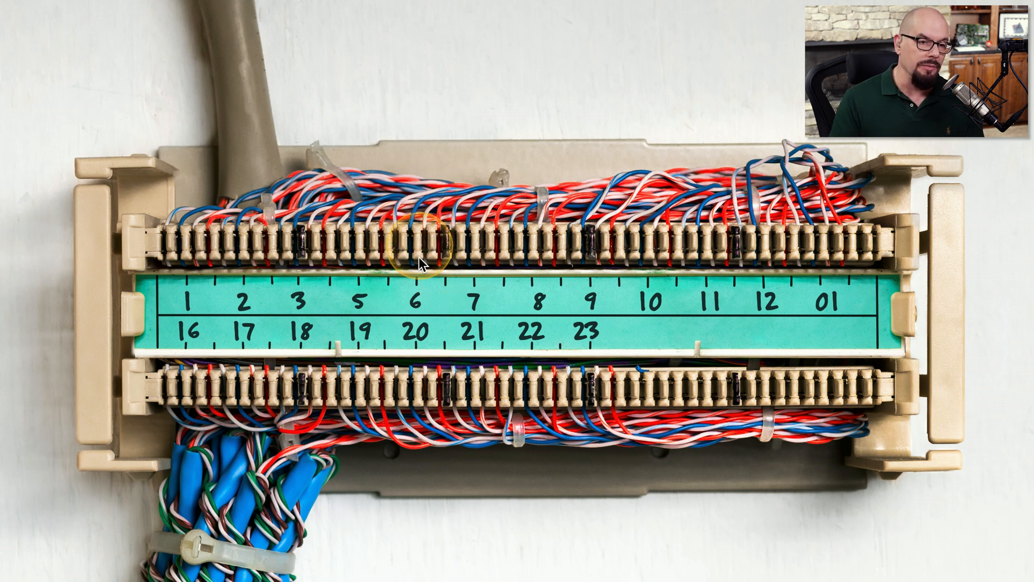